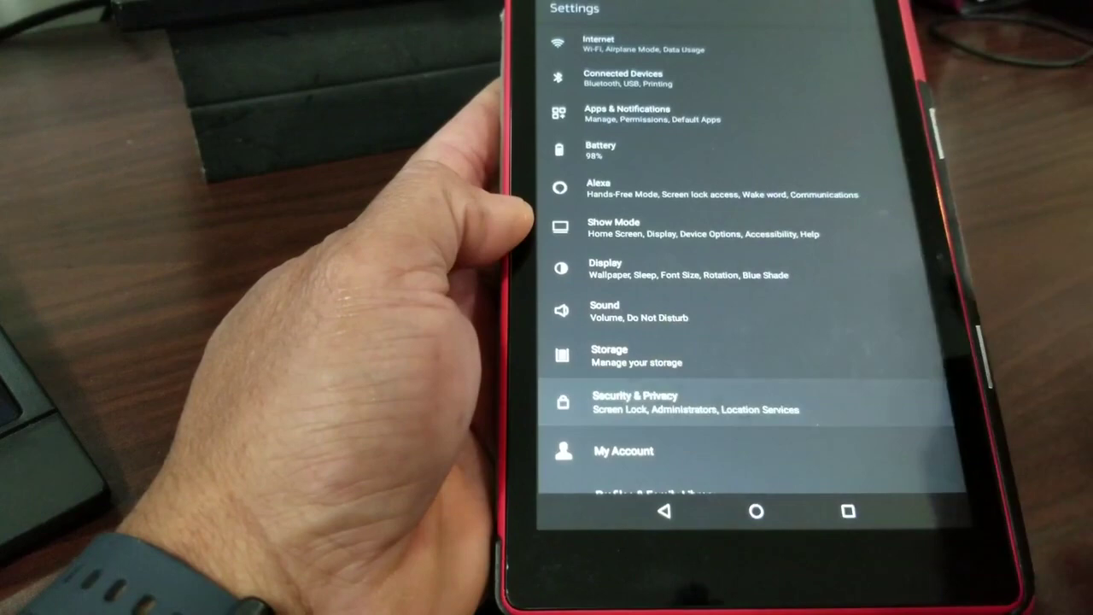
# - Turn on Apps from Unknown Sources under Security & Privacy and accept the warning
pyautogui.click(635, 402)
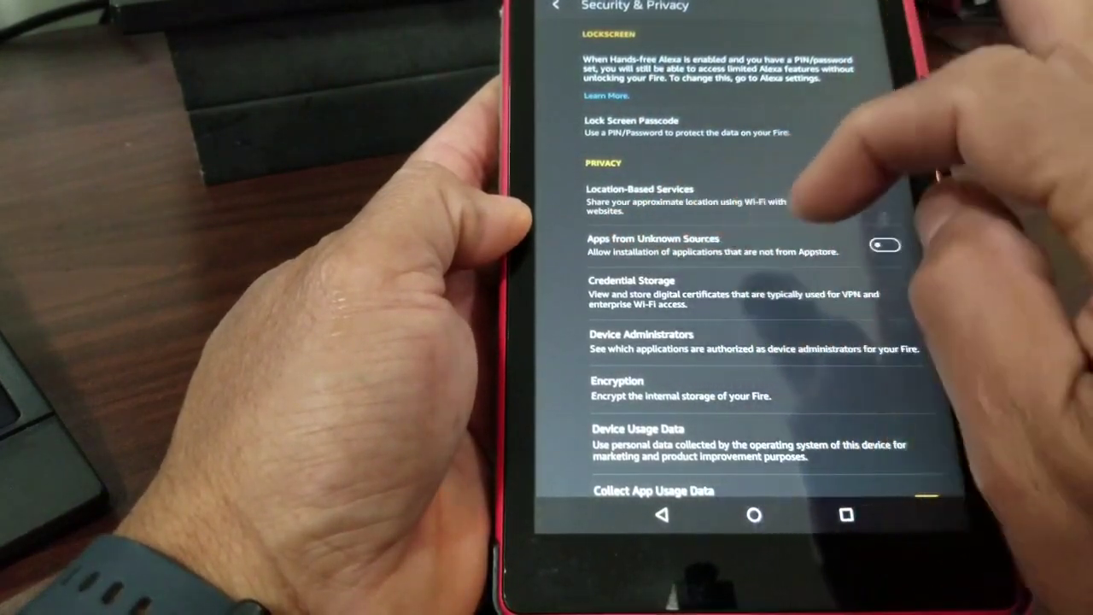
pyautogui.click(886, 245)
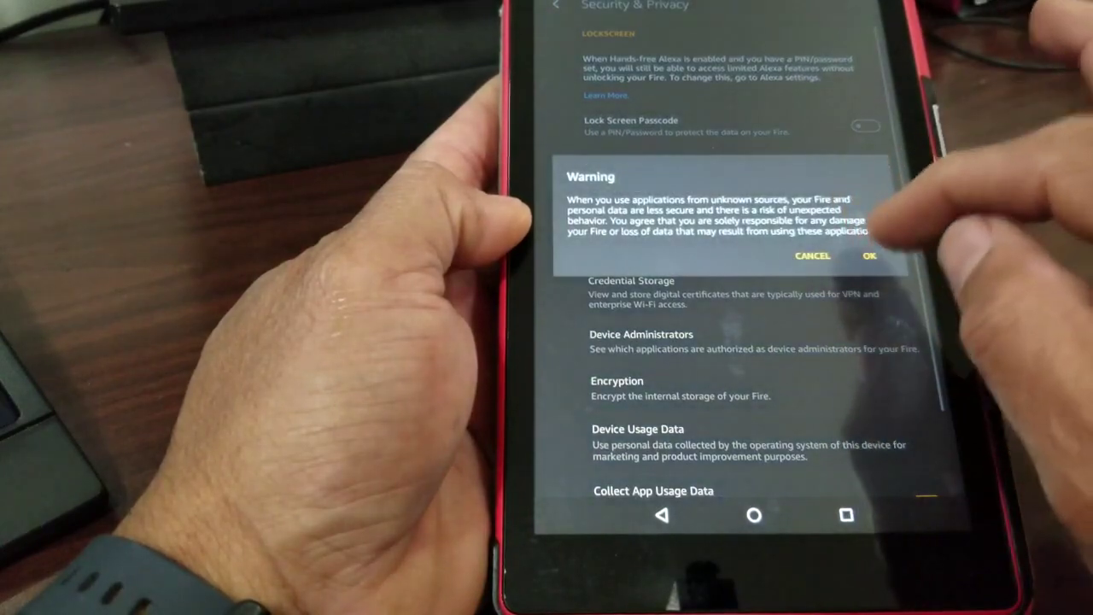
pyautogui.click(869, 256)
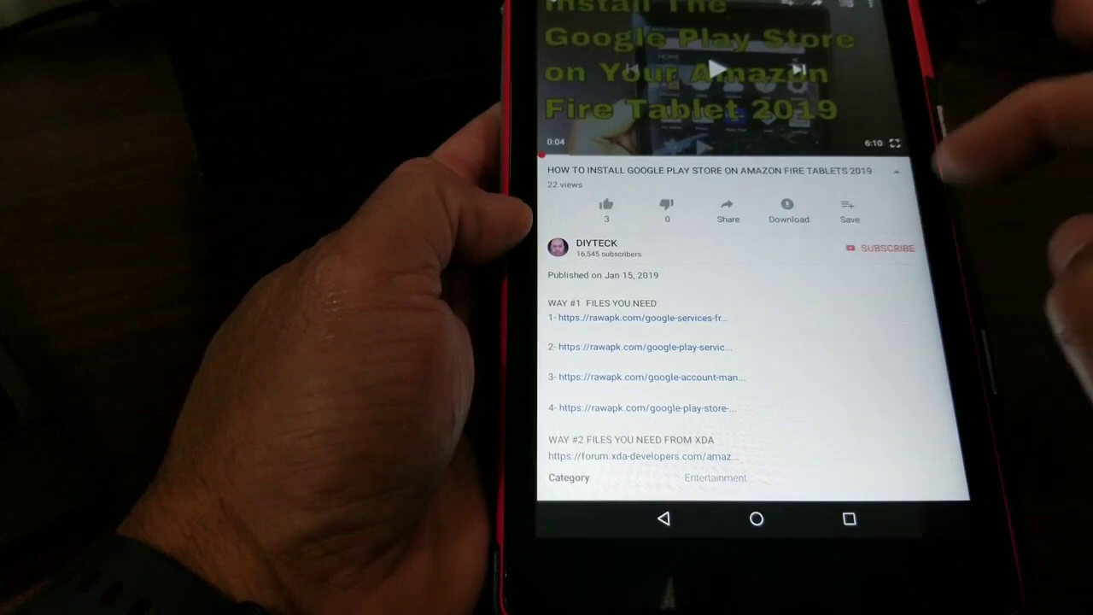
pyautogui.scroll(-3)
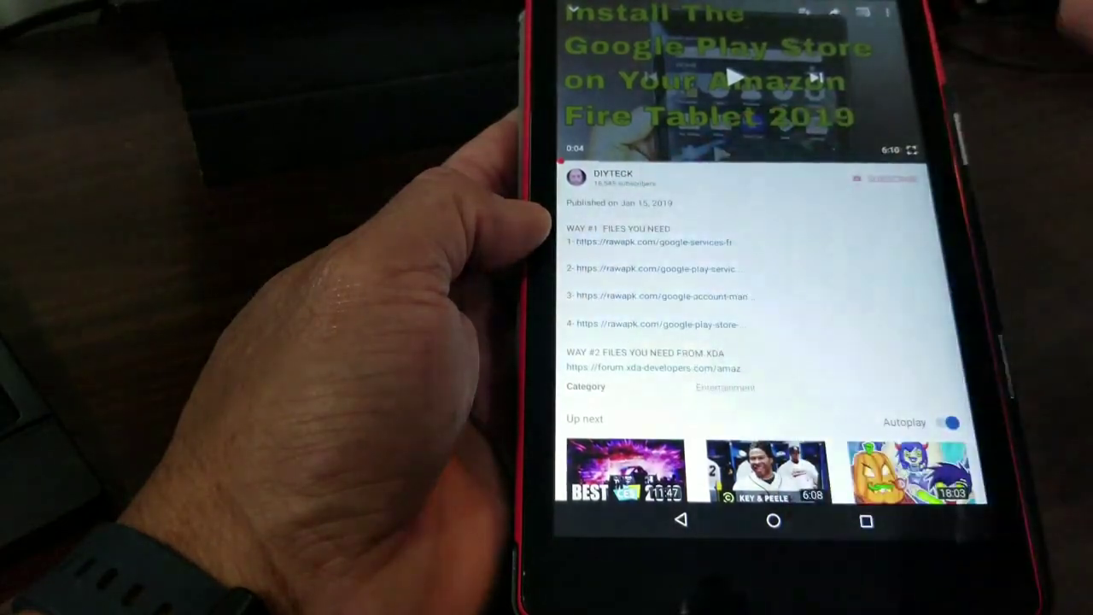
pyautogui.scroll(-3)
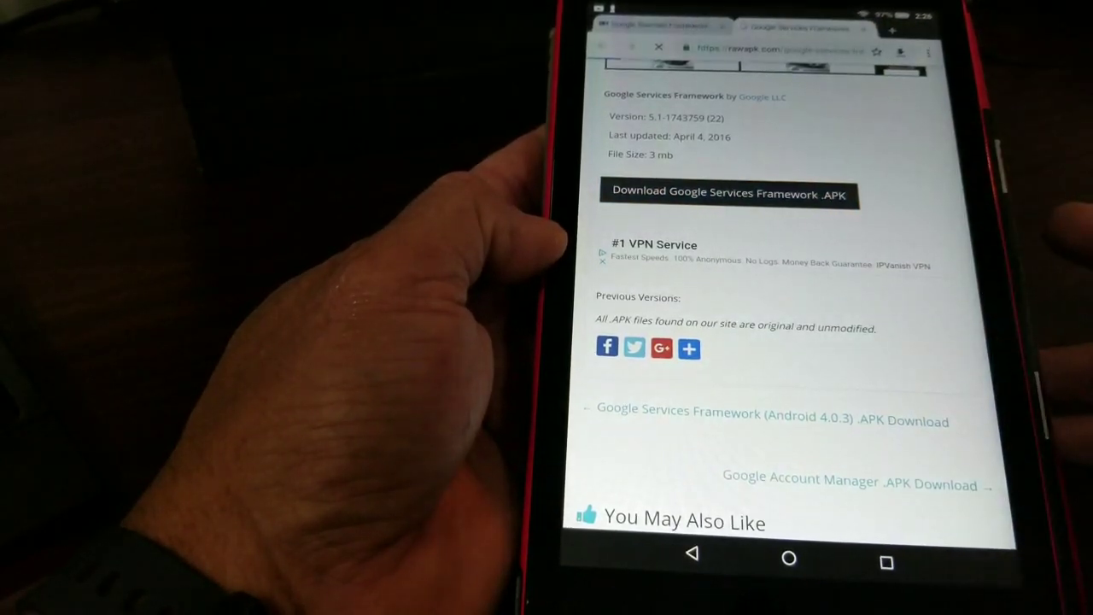
# - Download the Google Services Framework APK from Silk and install it
pyautogui.click(722, 194)
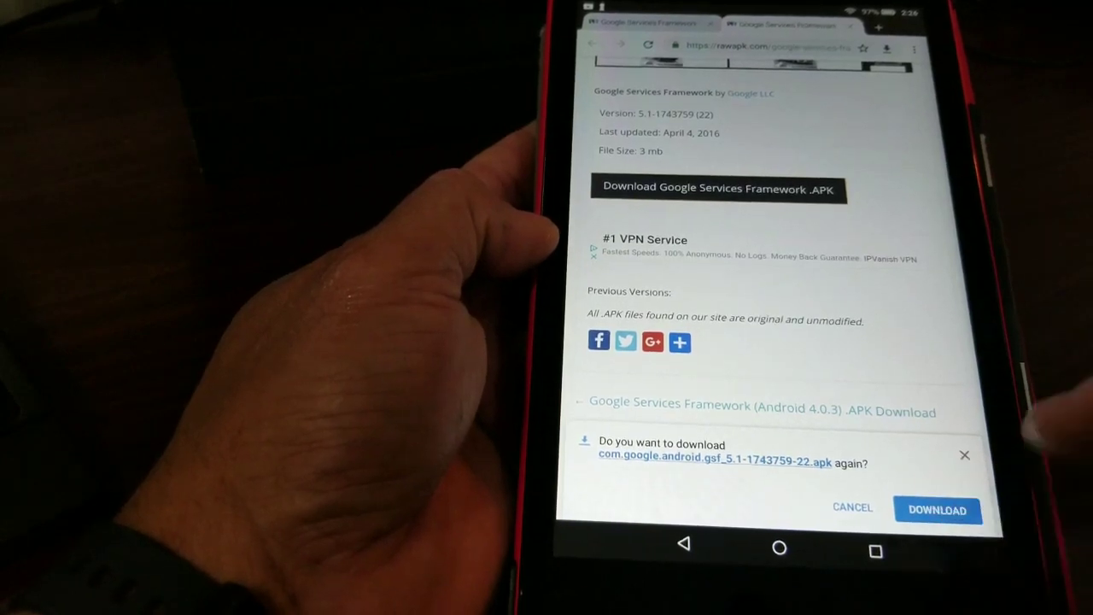
pyautogui.click(937, 509)
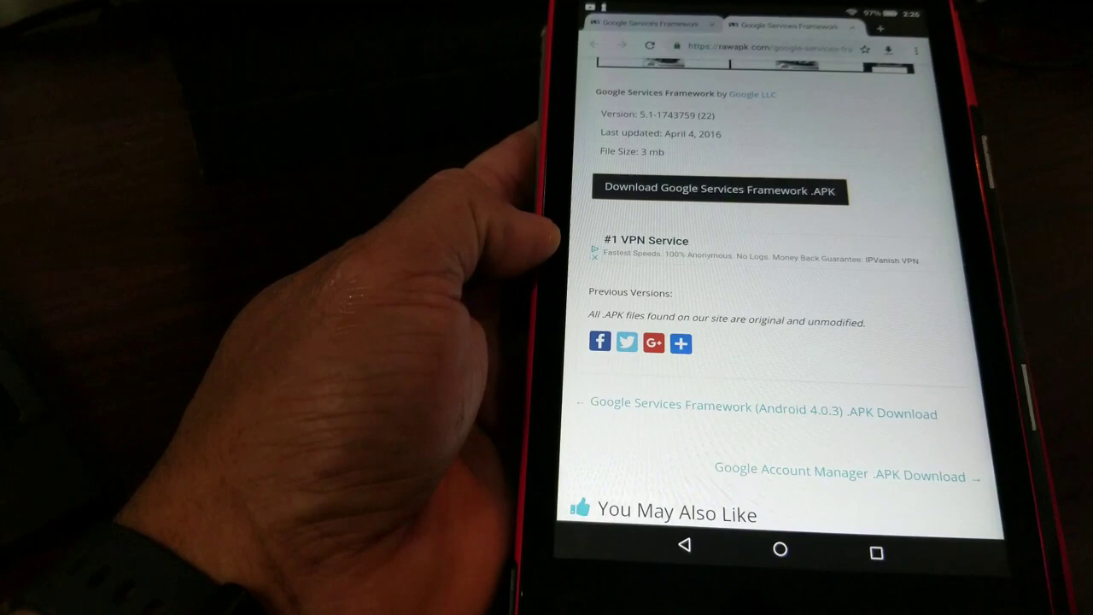
pyautogui.click(718, 189)
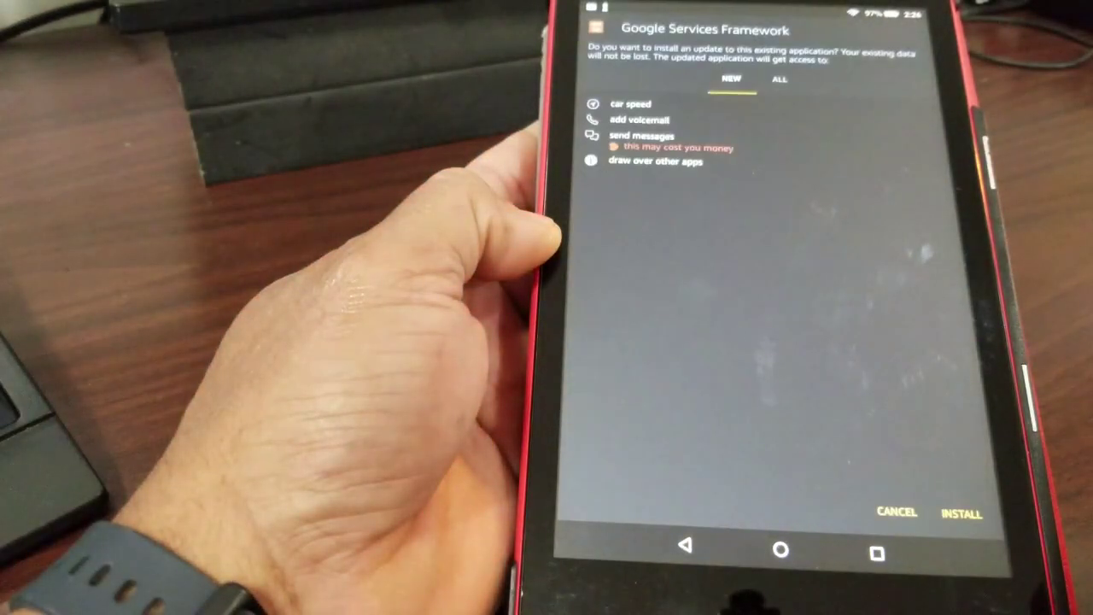
pyautogui.click(960, 513)
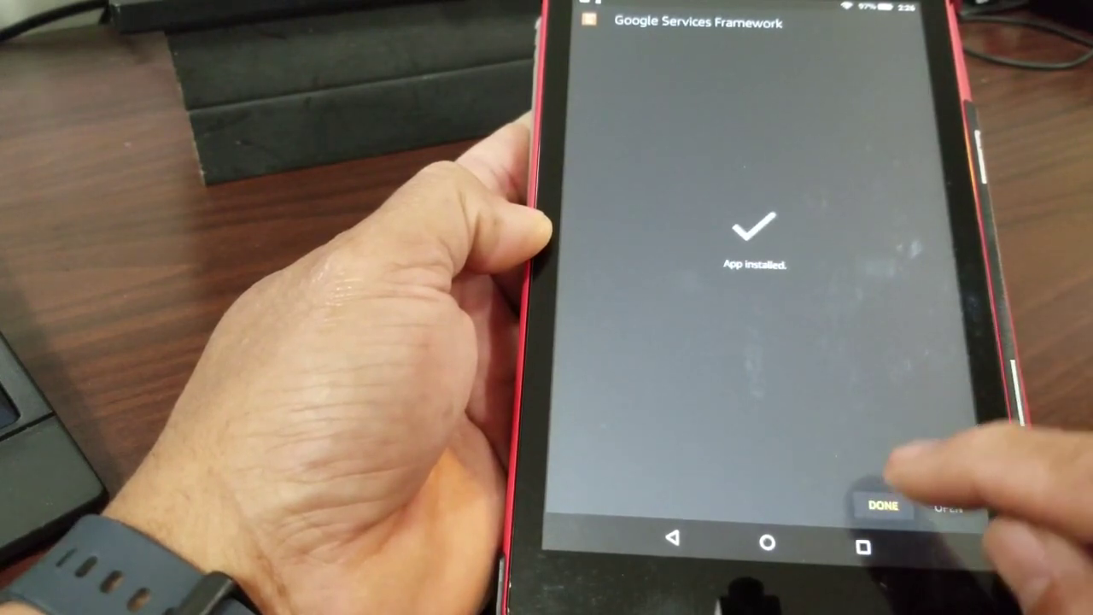
pyautogui.click(882, 504)
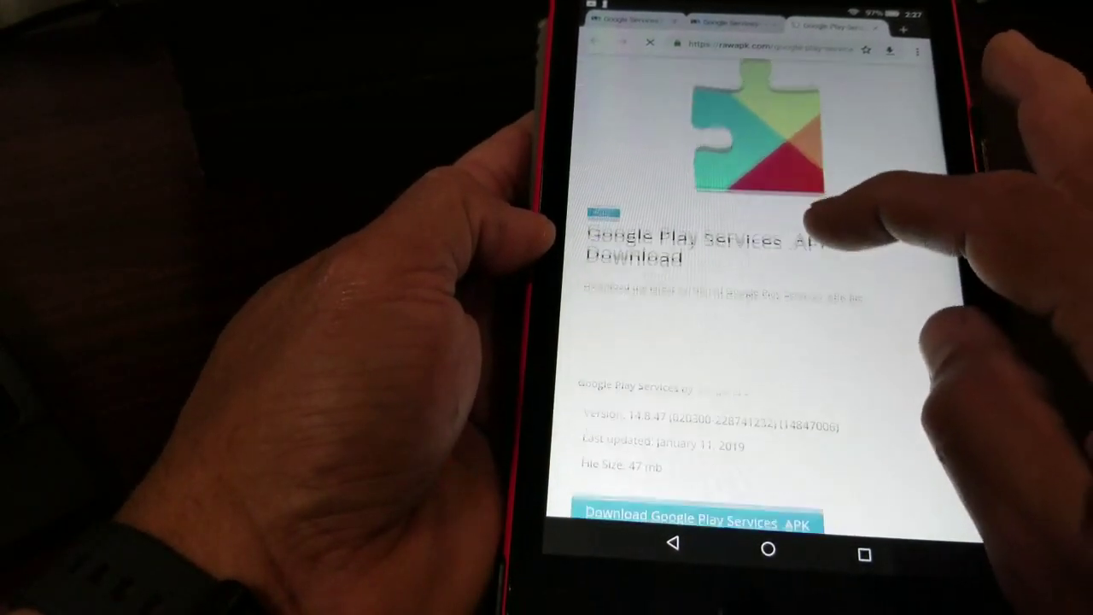
# - Download the Google Play Services APK, keep it despite the warning, and install the update
pyautogui.scroll(-3)
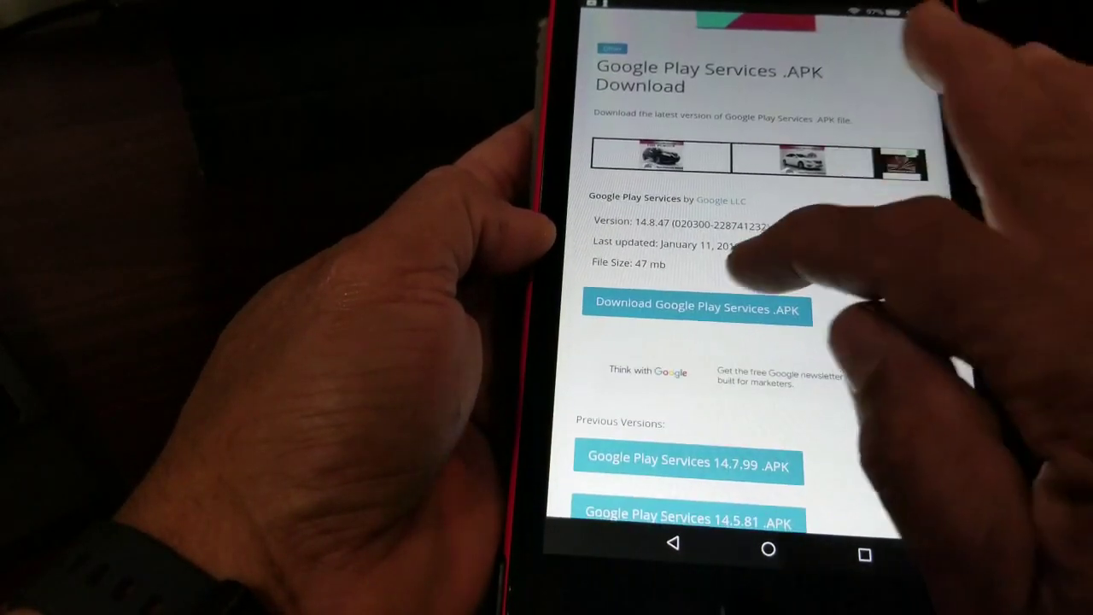
pyautogui.click(697, 308)
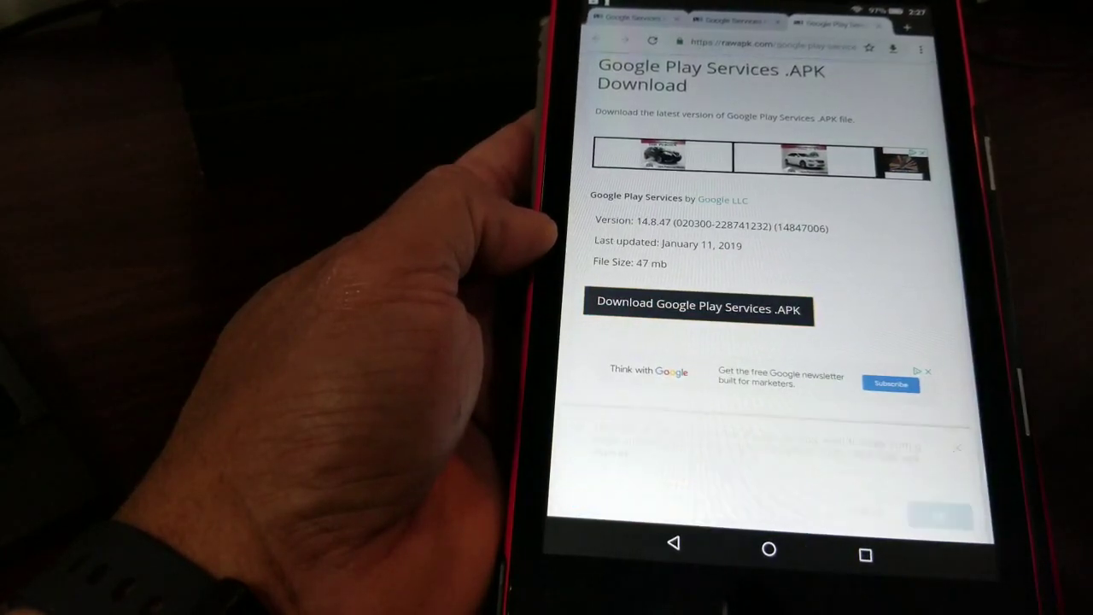
pyautogui.click(699, 308)
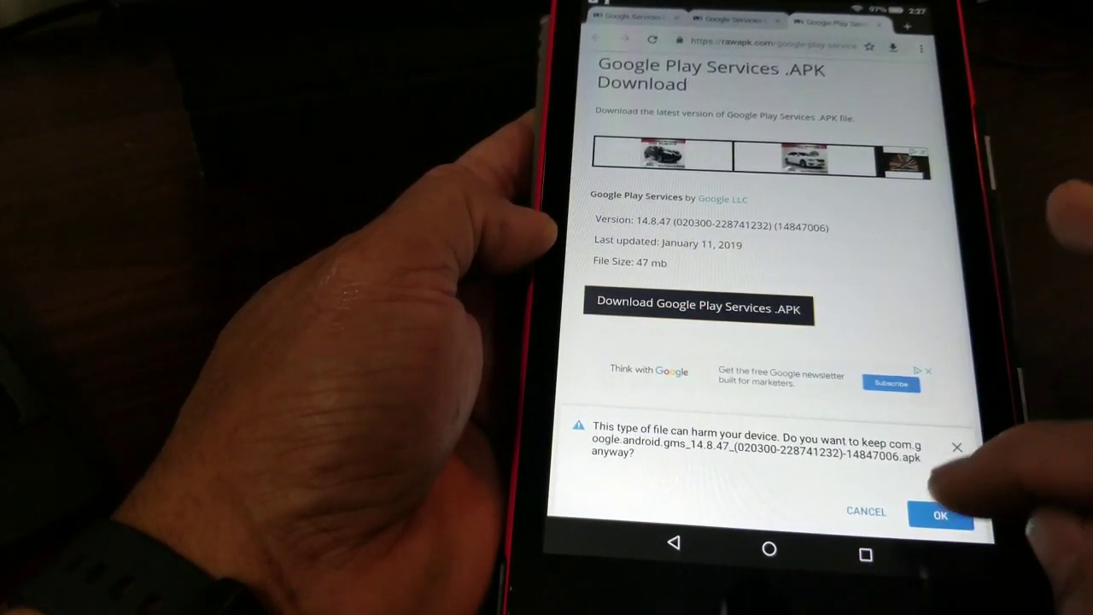
pyautogui.click(941, 516)
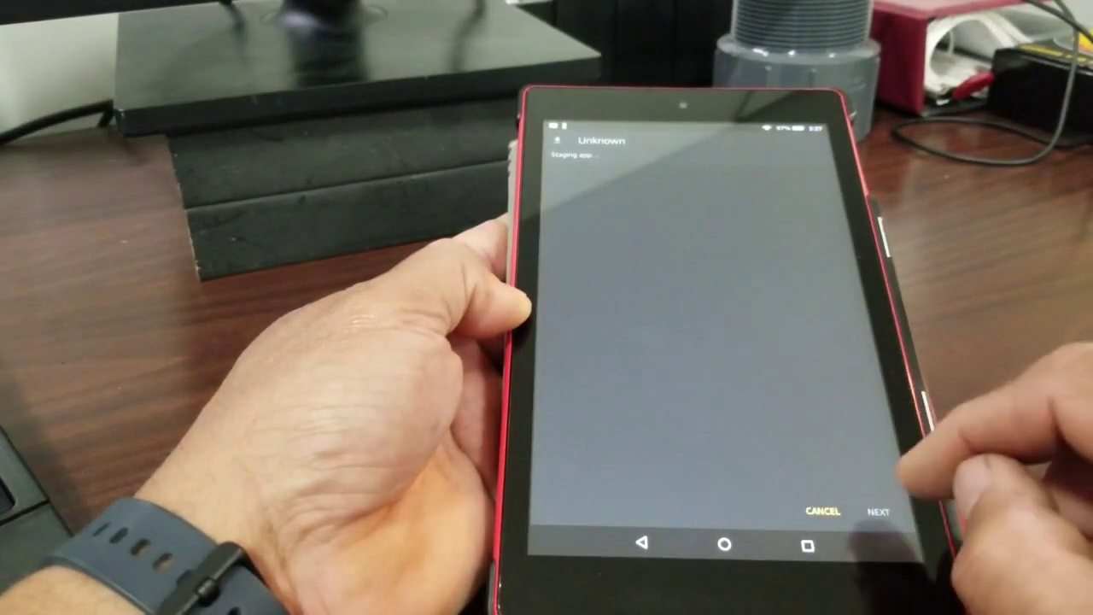
pyautogui.click(879, 509)
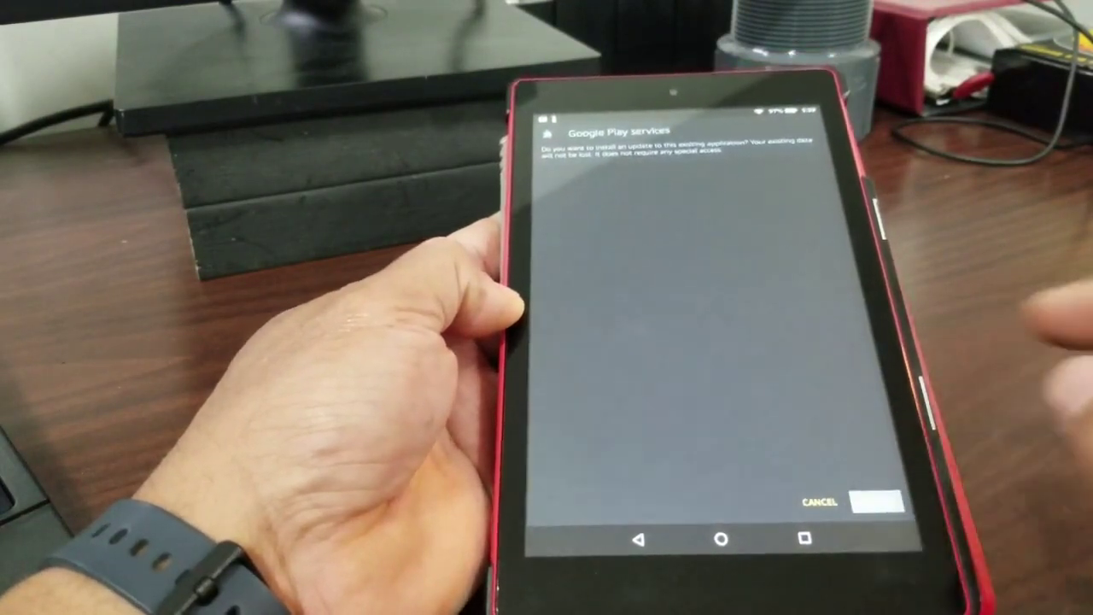
pyautogui.click(875, 501)
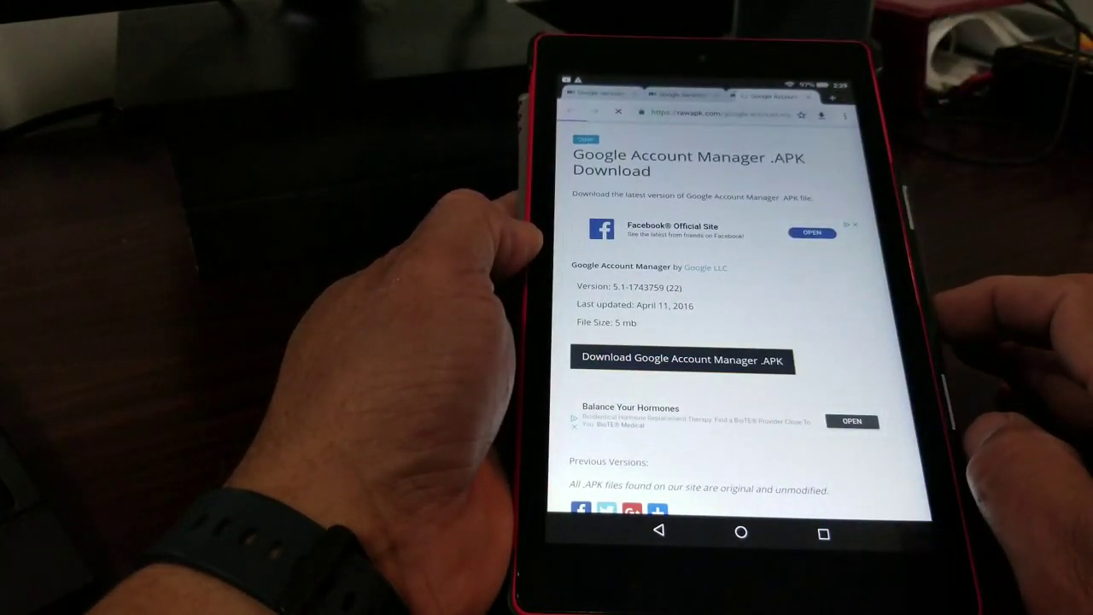
# - Download and keep the Google Account Manager APK, then install it
pyautogui.click(681, 359)
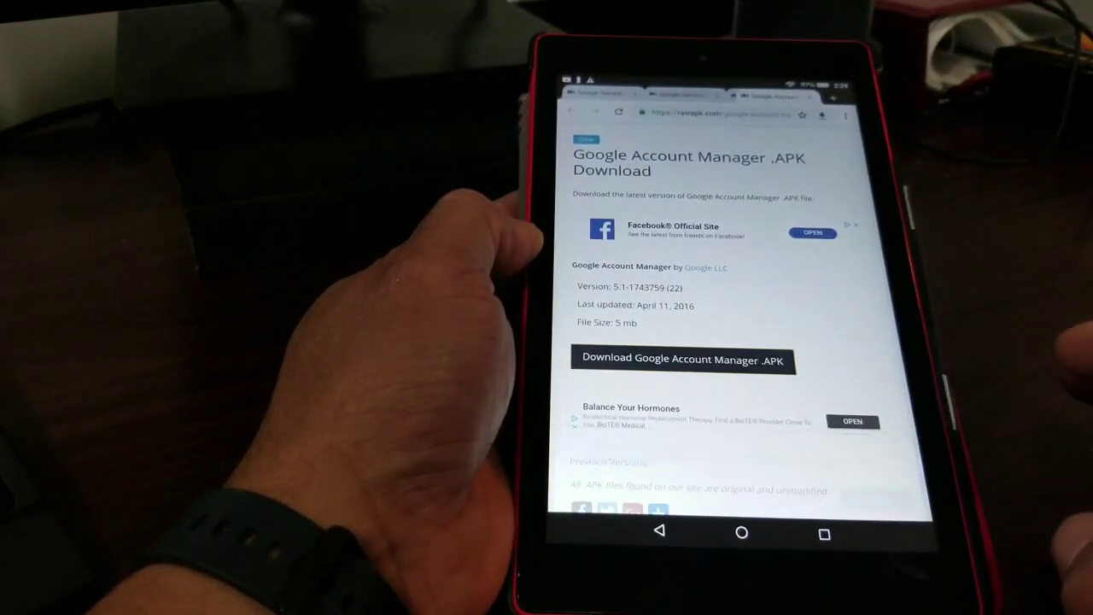
pyautogui.click(683, 359)
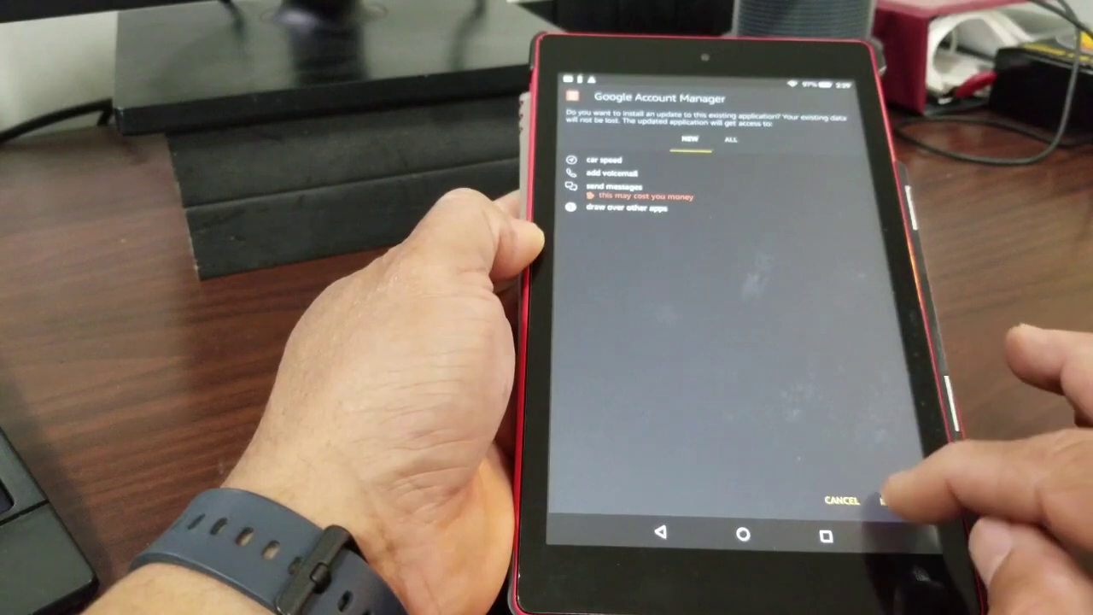
pyautogui.click(897, 501)
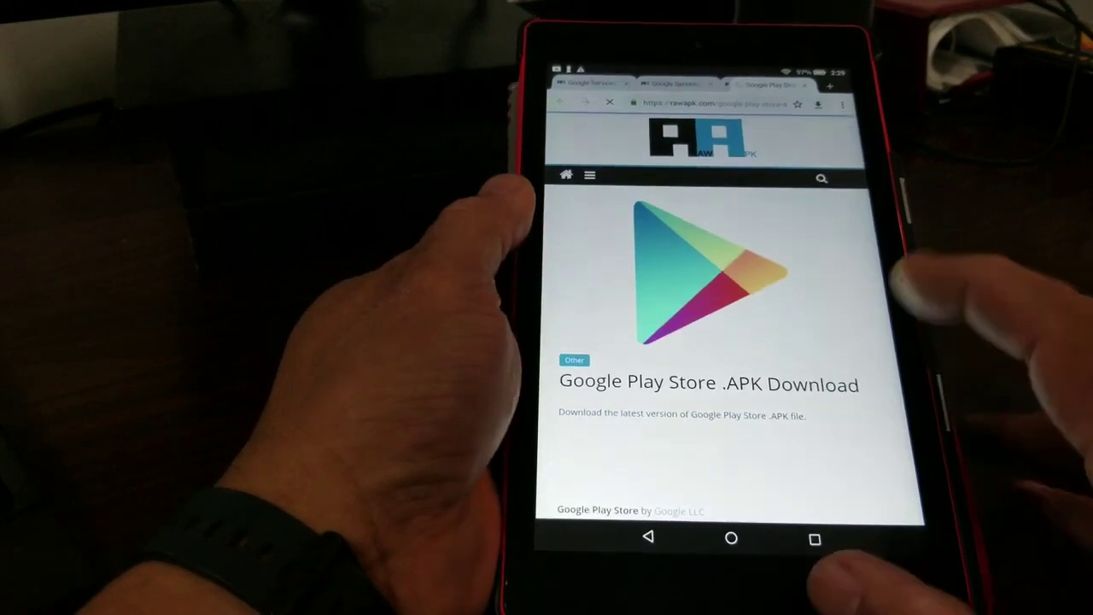
# - Download, keep and install the Google Play Store APK, then return Home
pyautogui.scroll(-3)
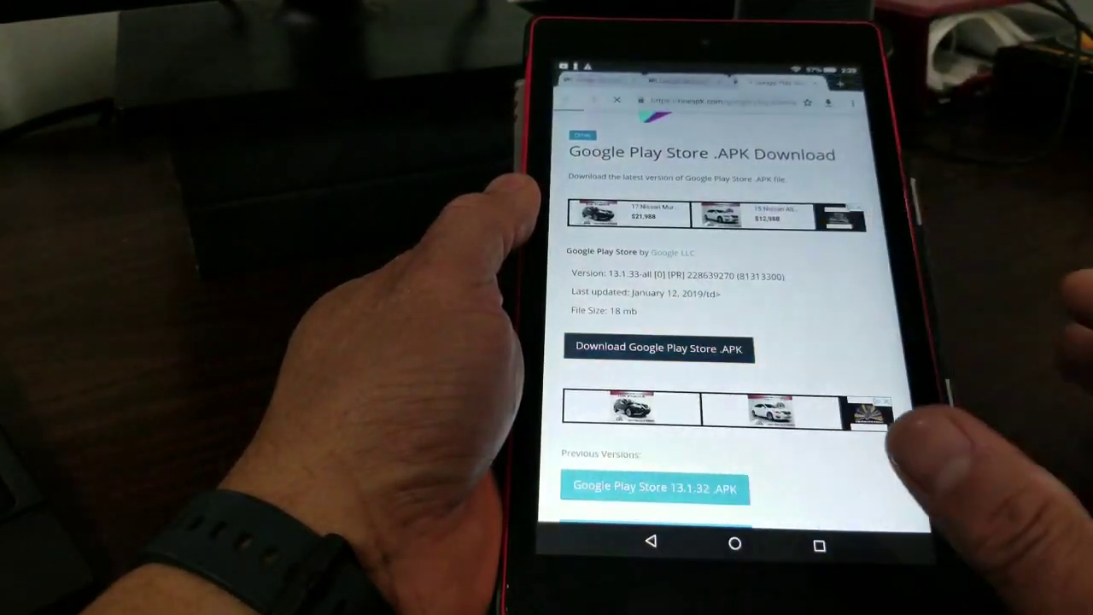
pyautogui.click(658, 348)
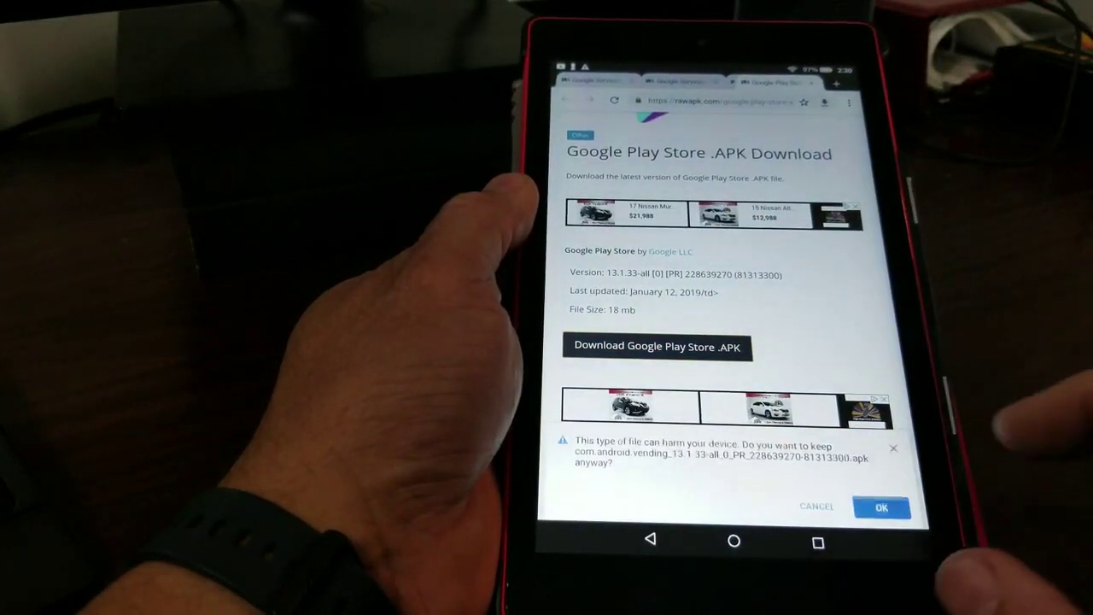
pyautogui.click(881, 507)
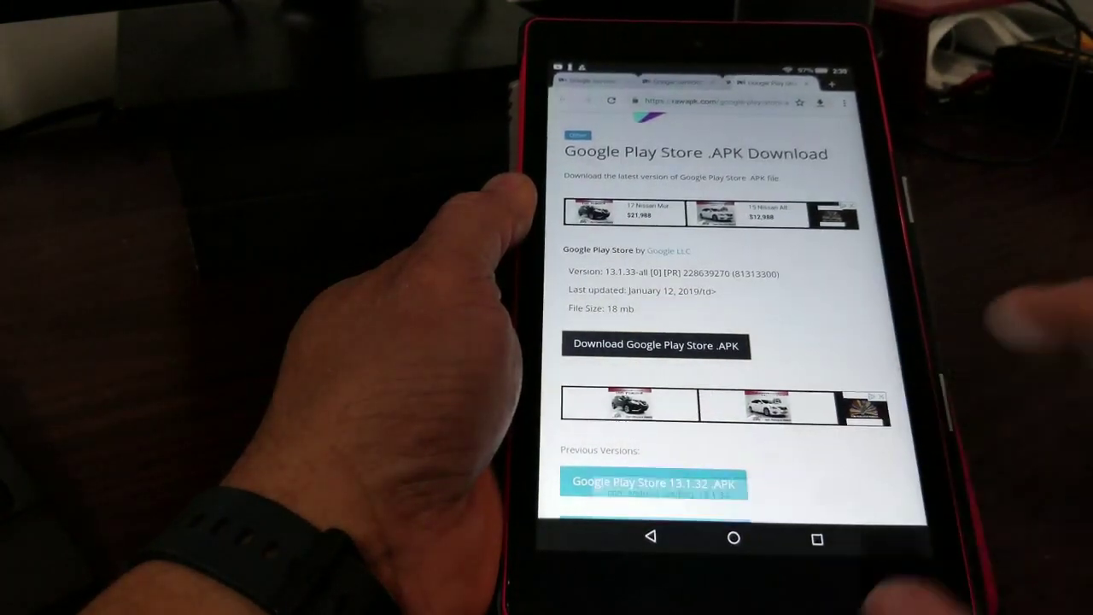
pyautogui.click(656, 345)
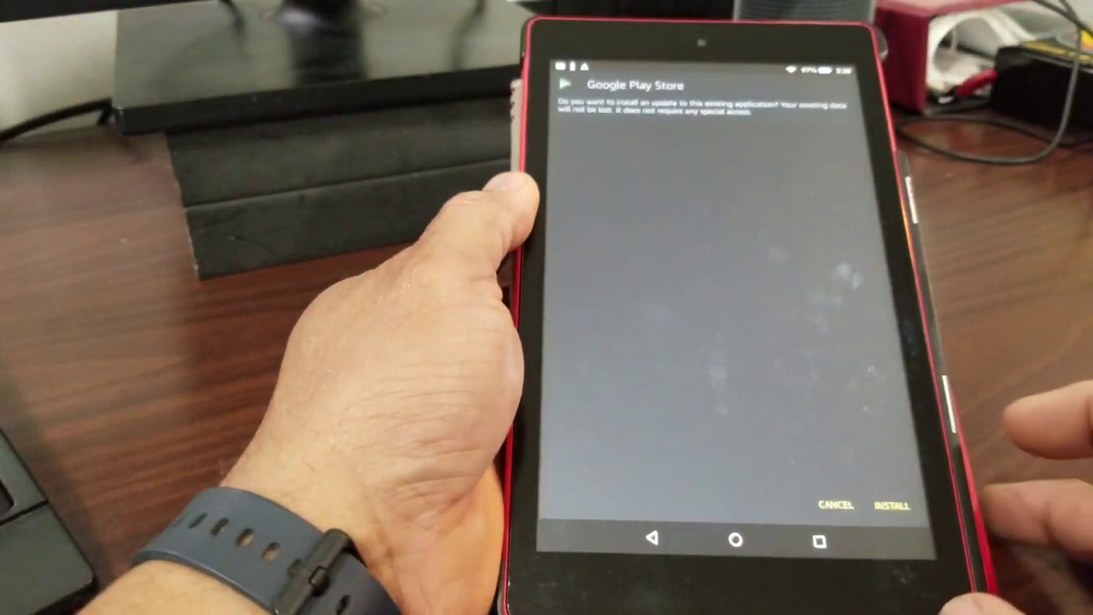
pyautogui.click(892, 504)
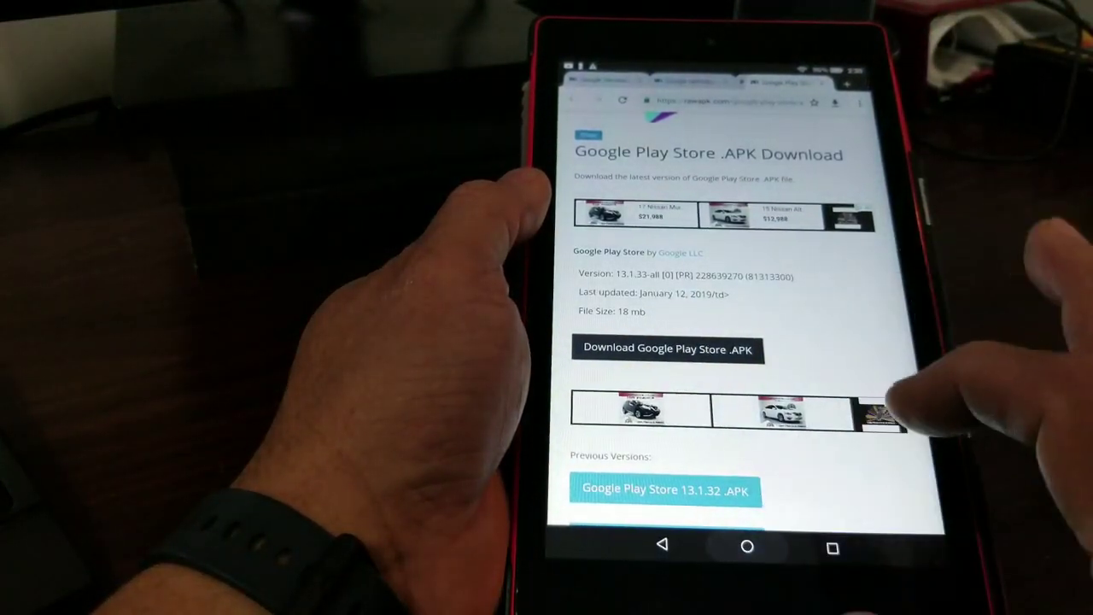
pyautogui.click(747, 547)
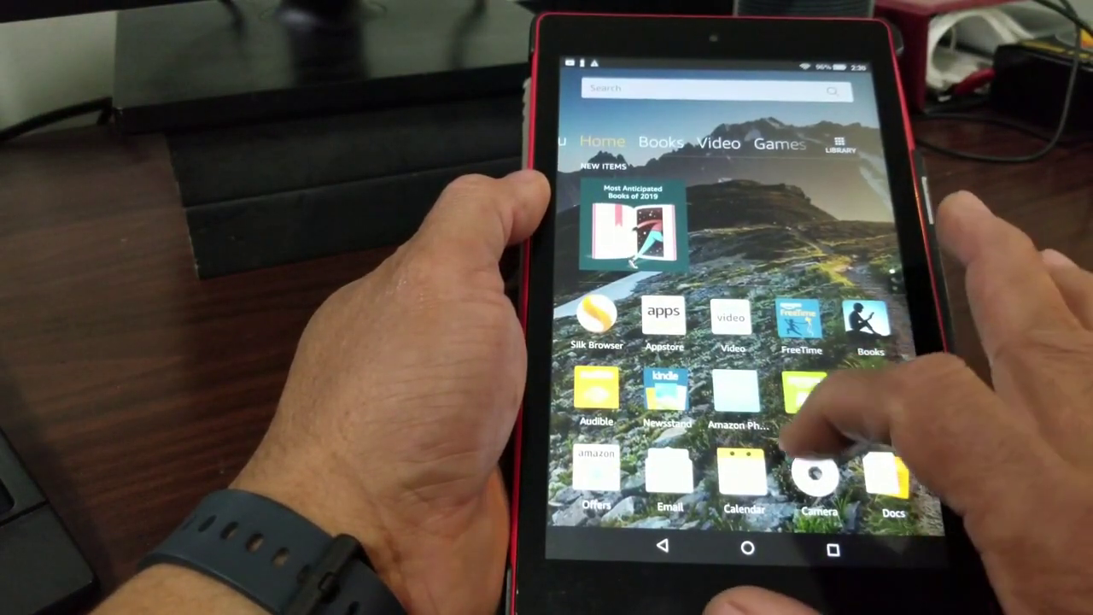
# - Launch Google Play Store and open its hamburger menu to view the signed-in account
pyautogui.scroll(-3)
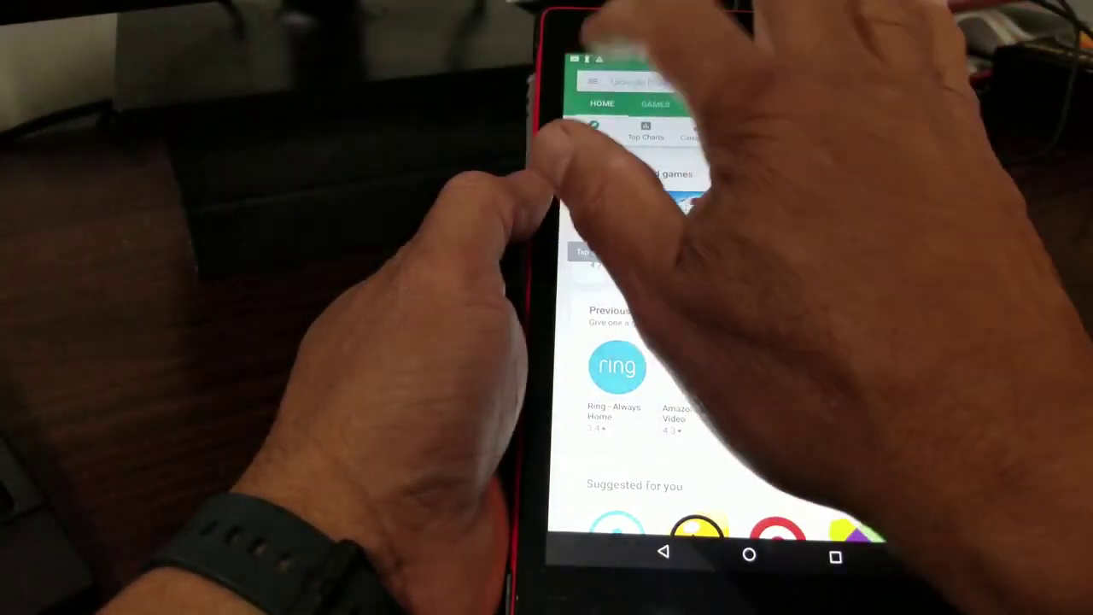
pyautogui.click(593, 82)
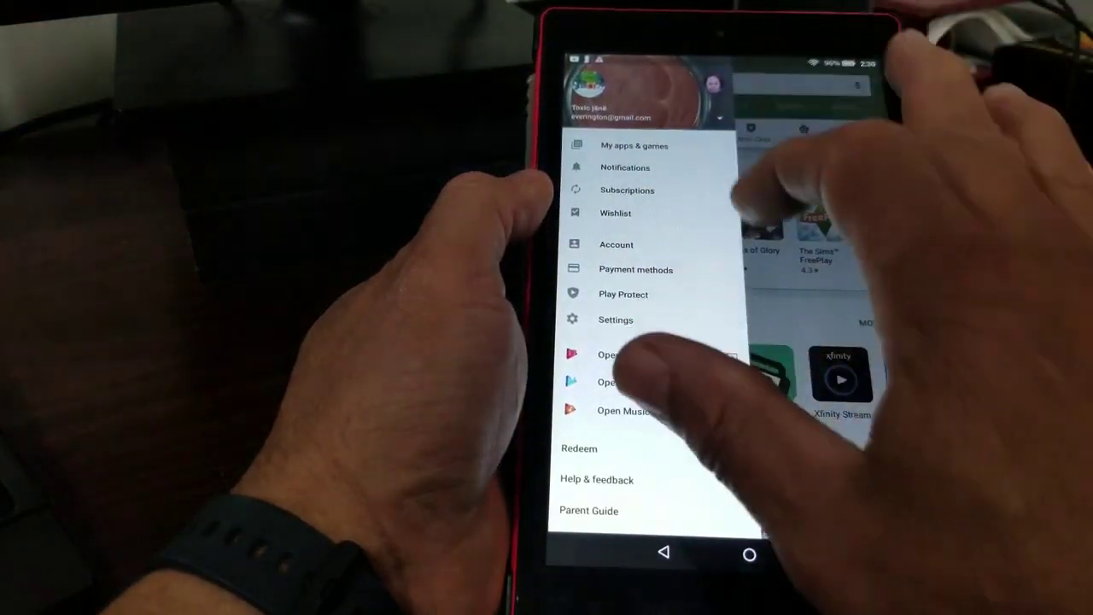